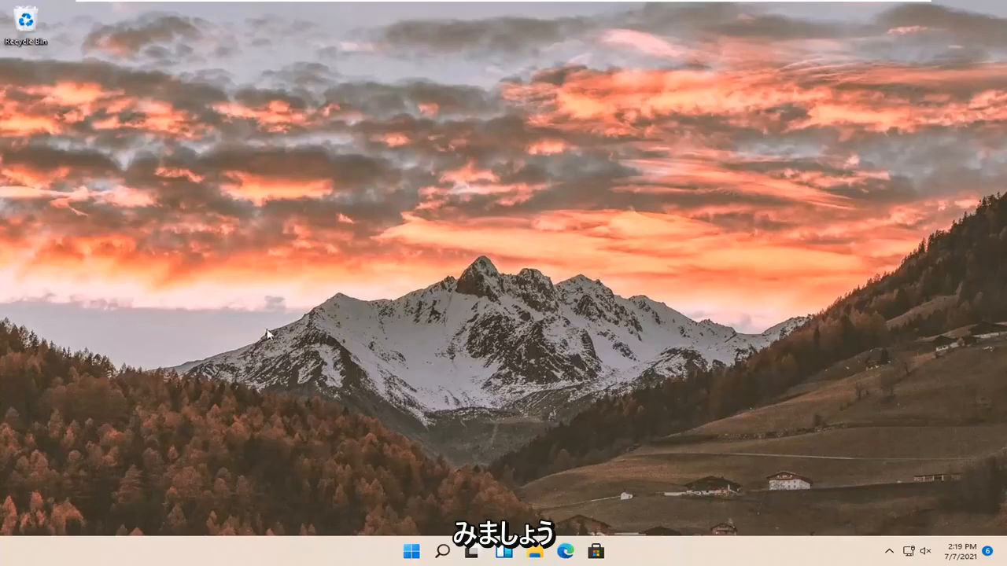
Step: Bring up the Start button's Quick Link menu listing Settings and other system tools
right_click(415, 552)
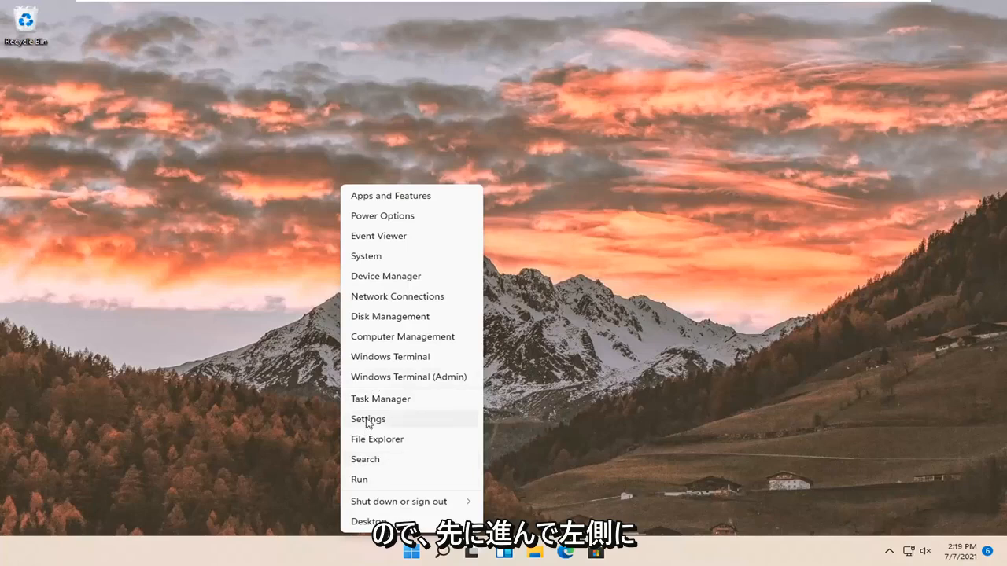
Step: Launch Settings from the Quick Link menu and go to Bluetooth & devices
click(368, 418)
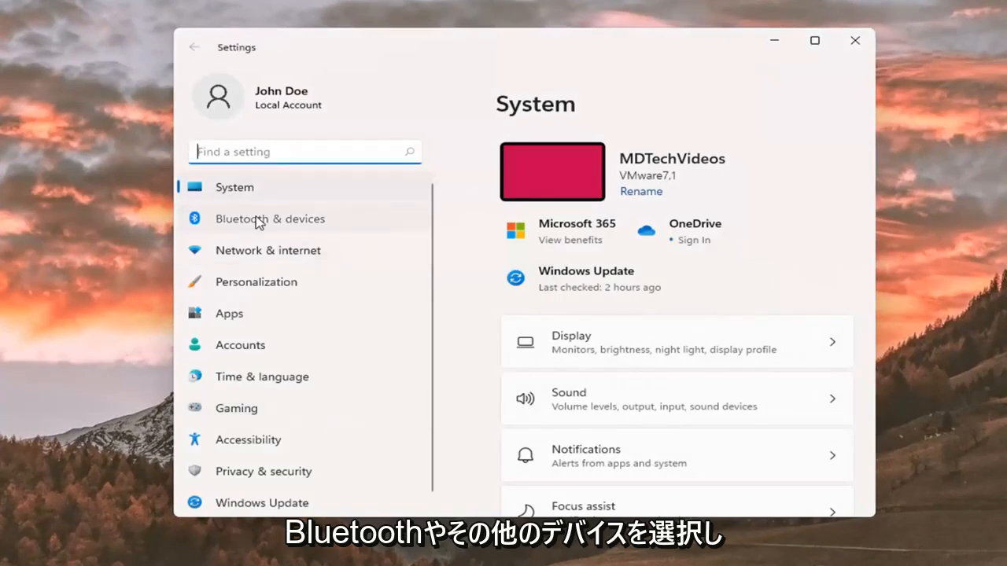
click(270, 219)
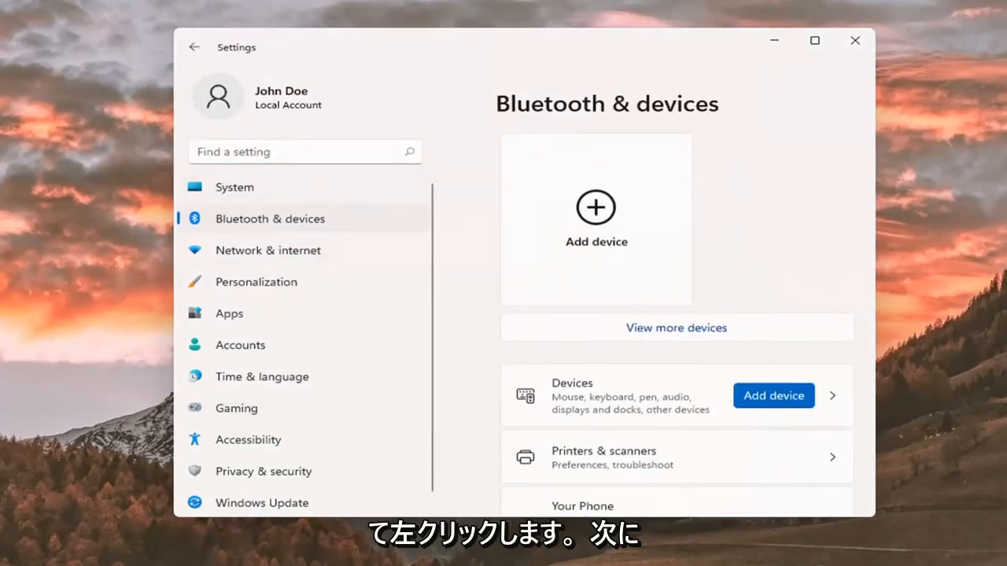
mouse_move(434, 538)
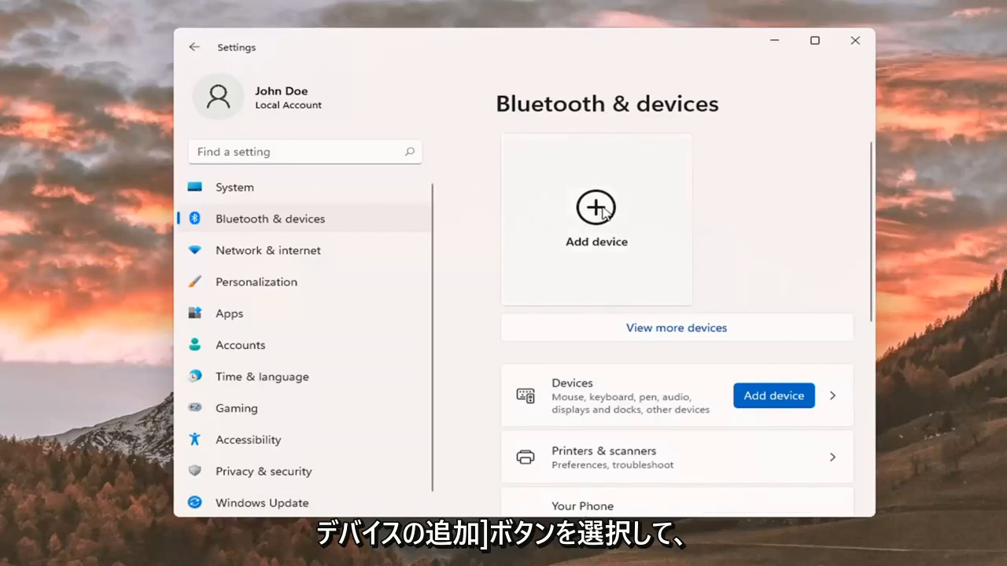
Step: Add a new device choosing Bluetooth, which reports it couldn't connect
click(597, 208)
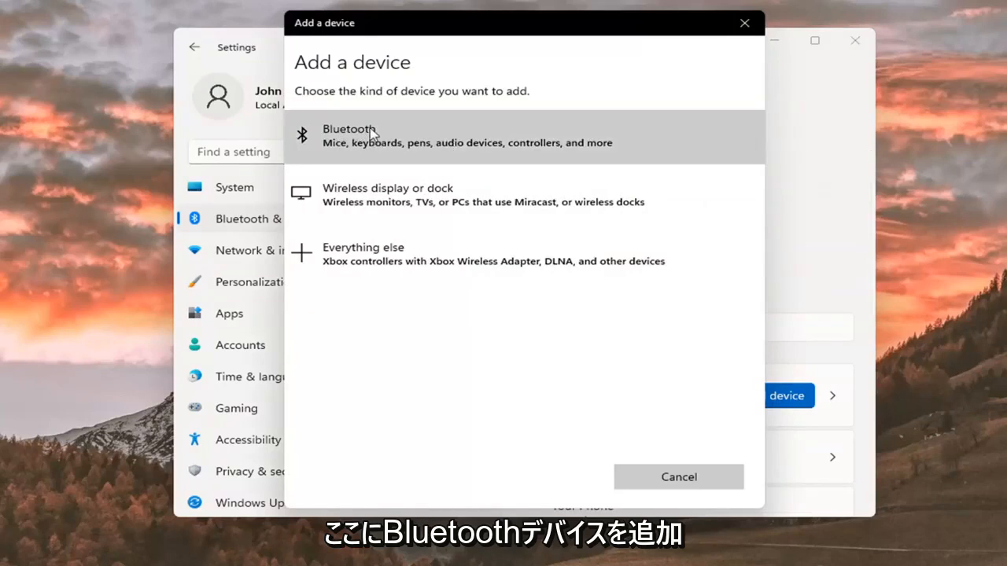
click(378, 135)
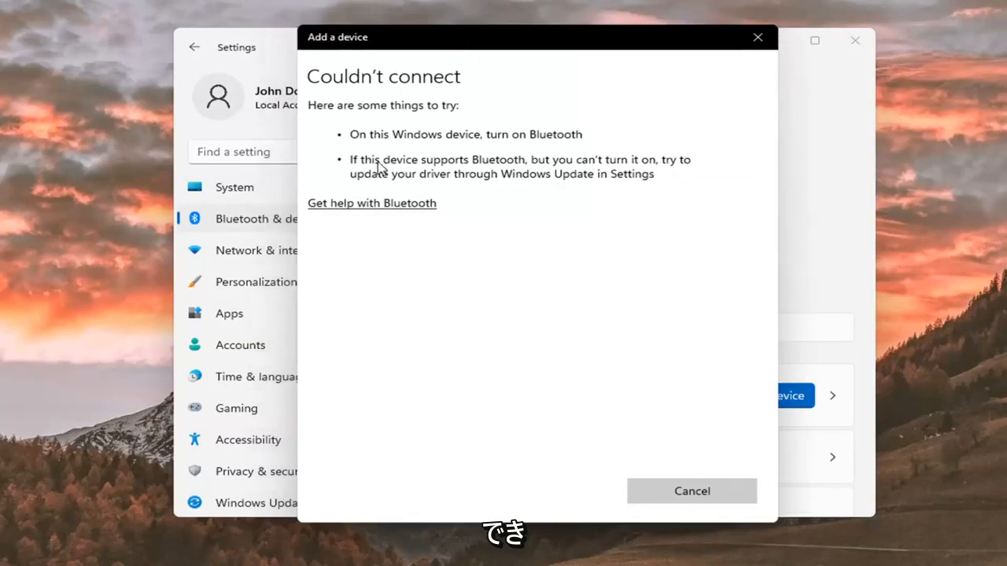
mouse_move(536, 174)
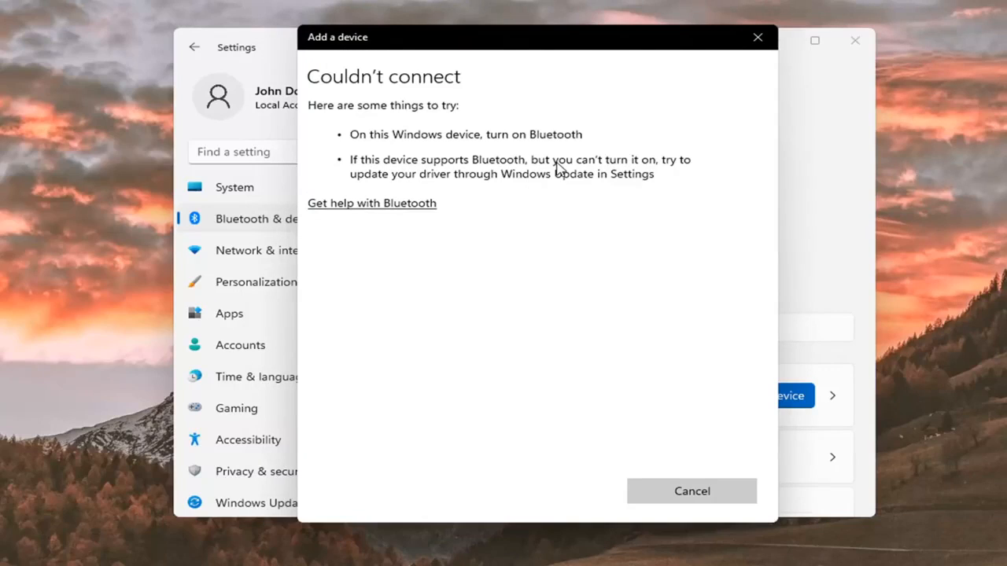
Step: Cancel the Couldn't connect wizard and close Settings back to the desktop
click(692, 491)
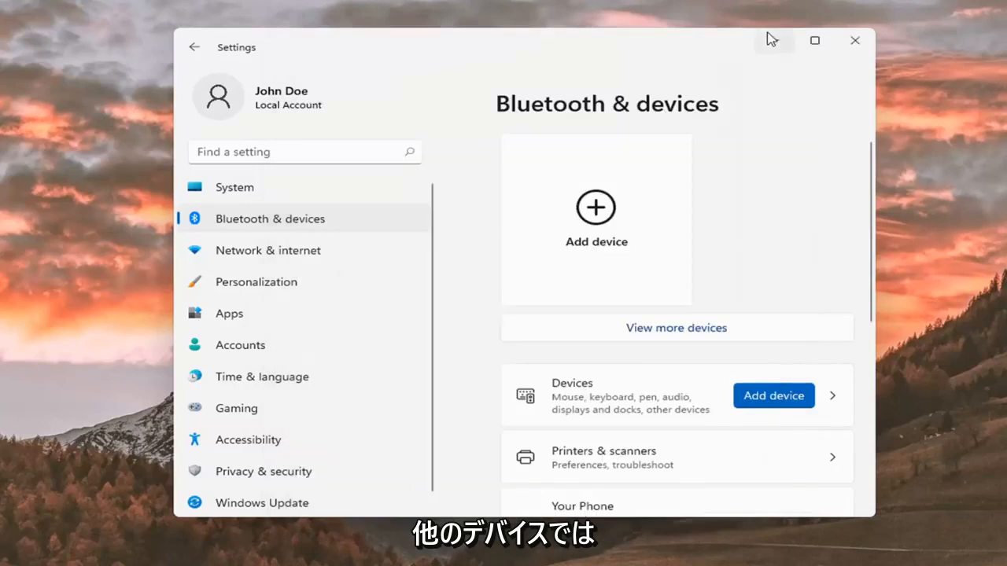
mouse_move(585, 217)
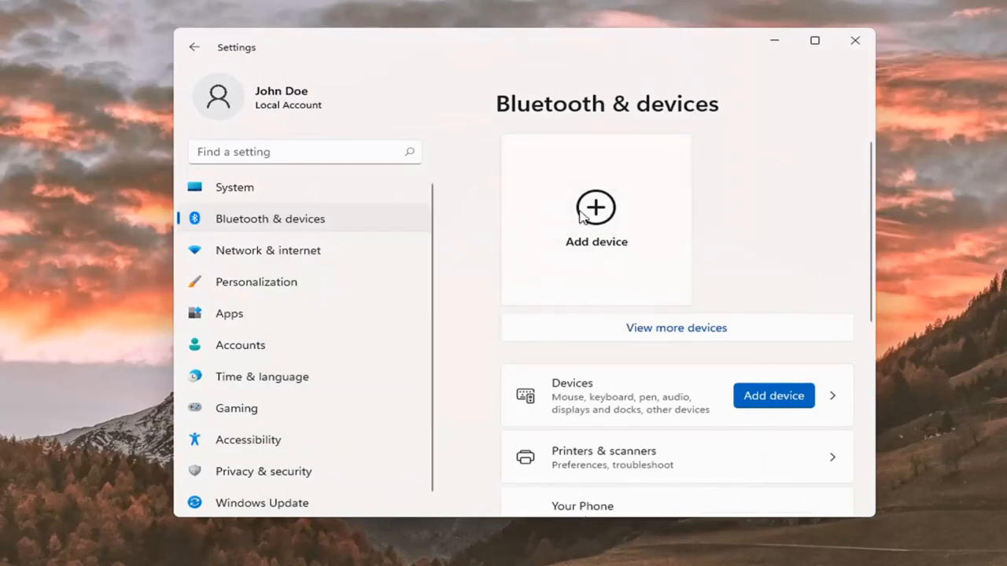
scroll(down, 3)
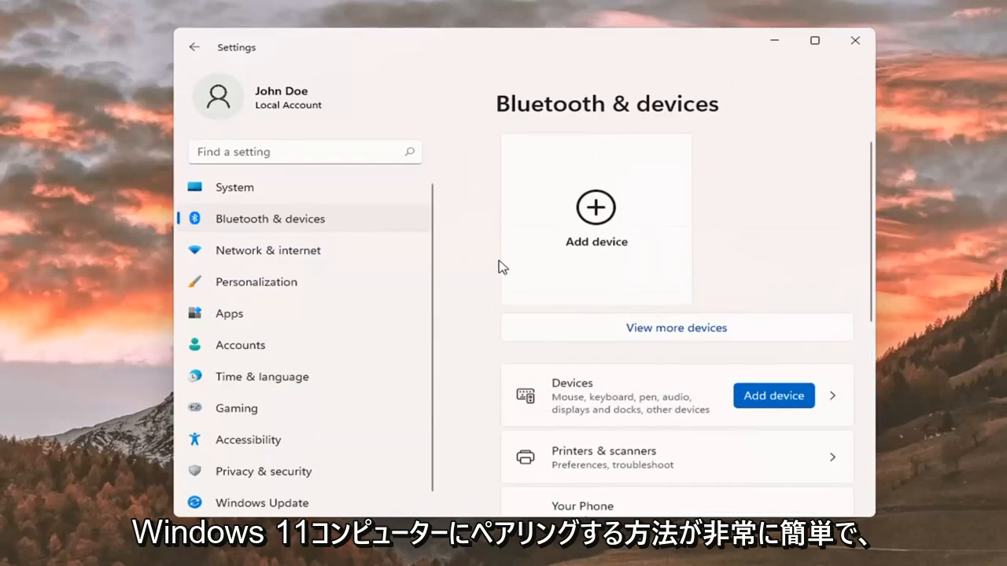
click(848, 43)
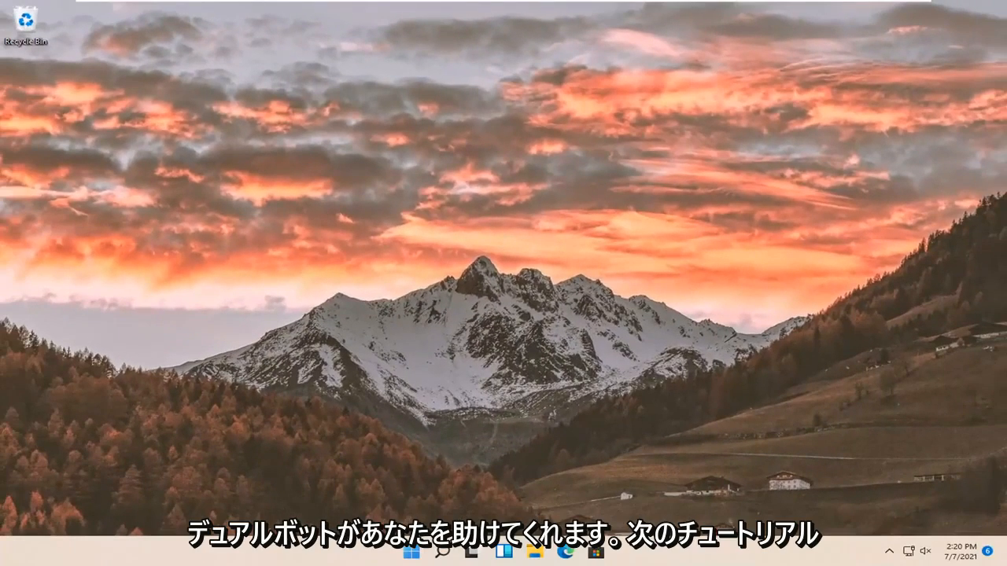